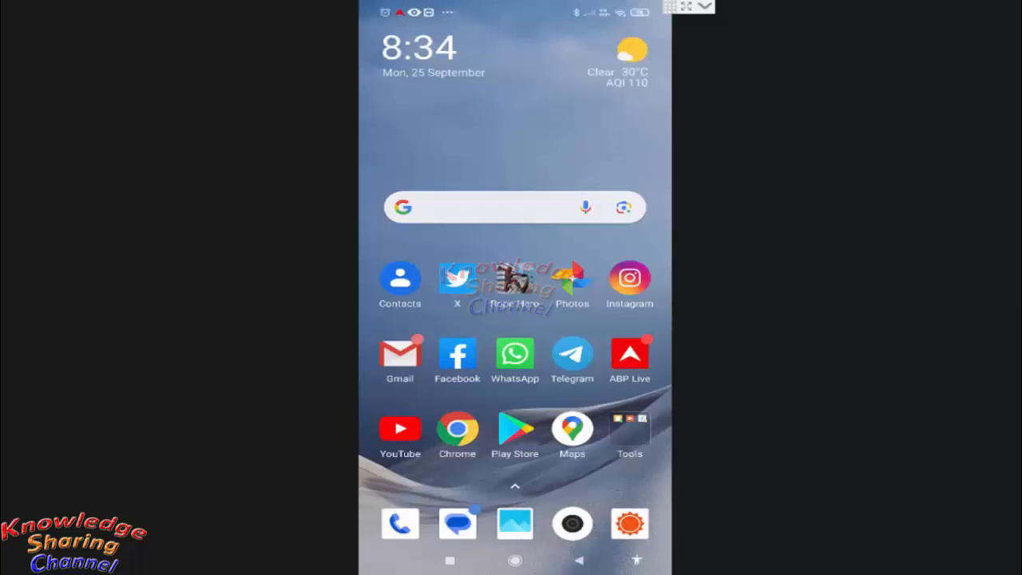
mouse_move(559, 160)
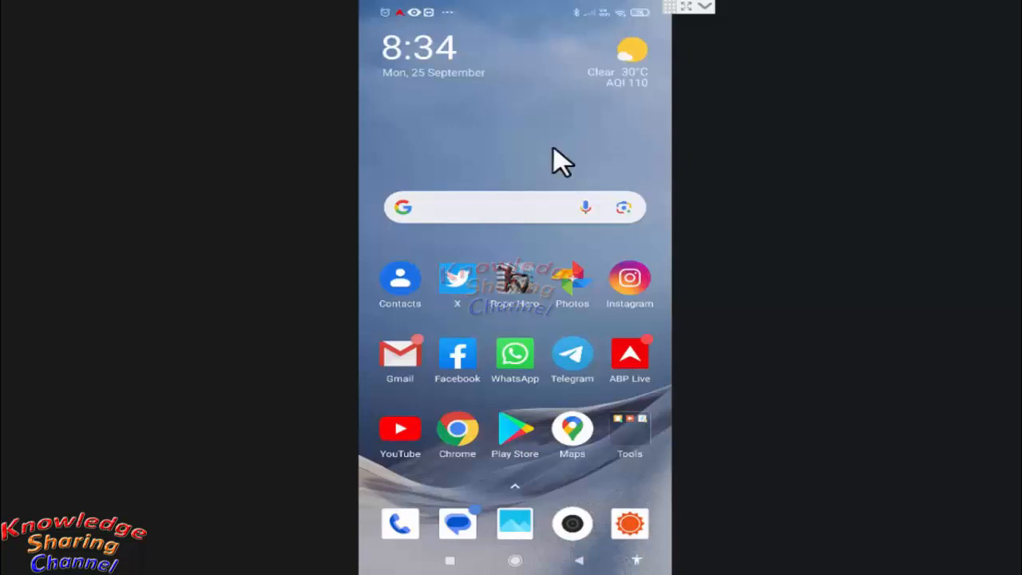
mouse_move(514, 141)
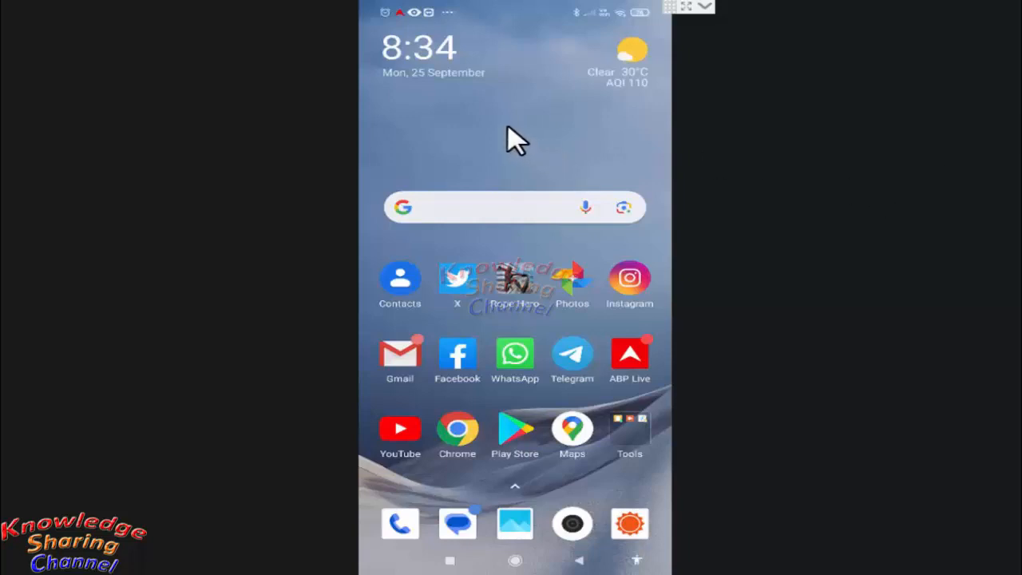
mouse_move(490, 124)
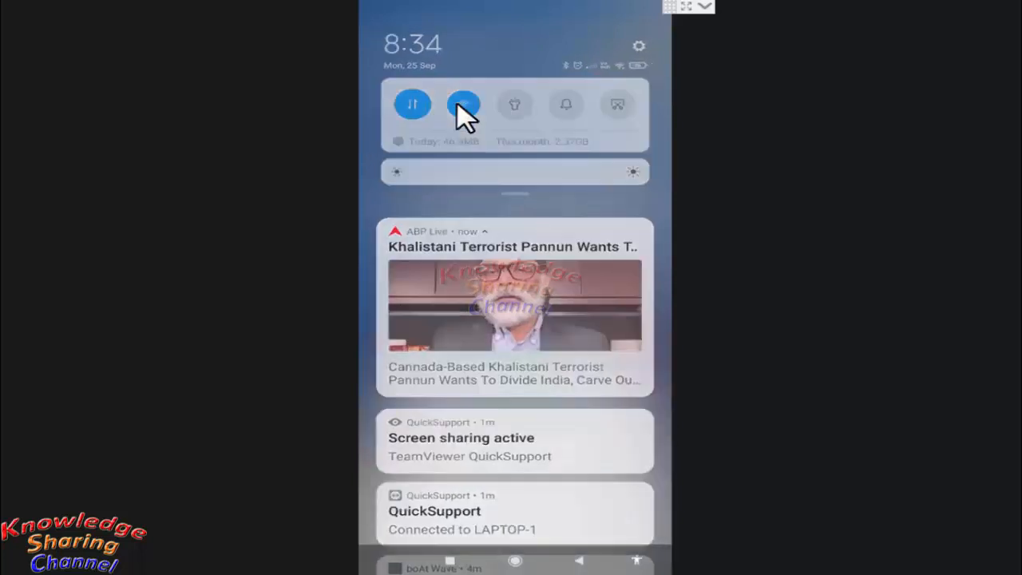
Reach the Wi-Fi settings and bring up the details page of the connected network yuval
click(463, 106)
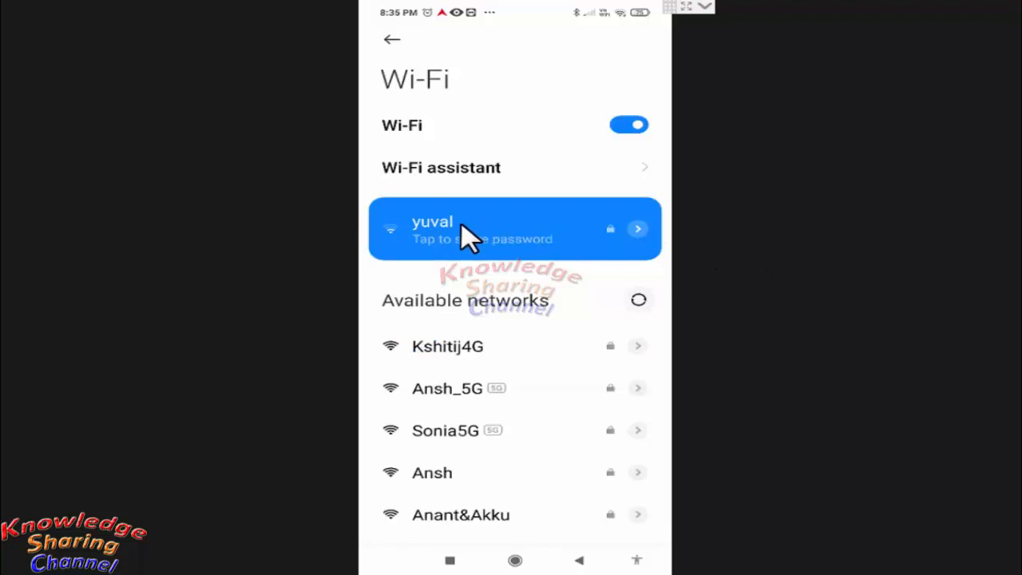
mouse_move(530, 236)
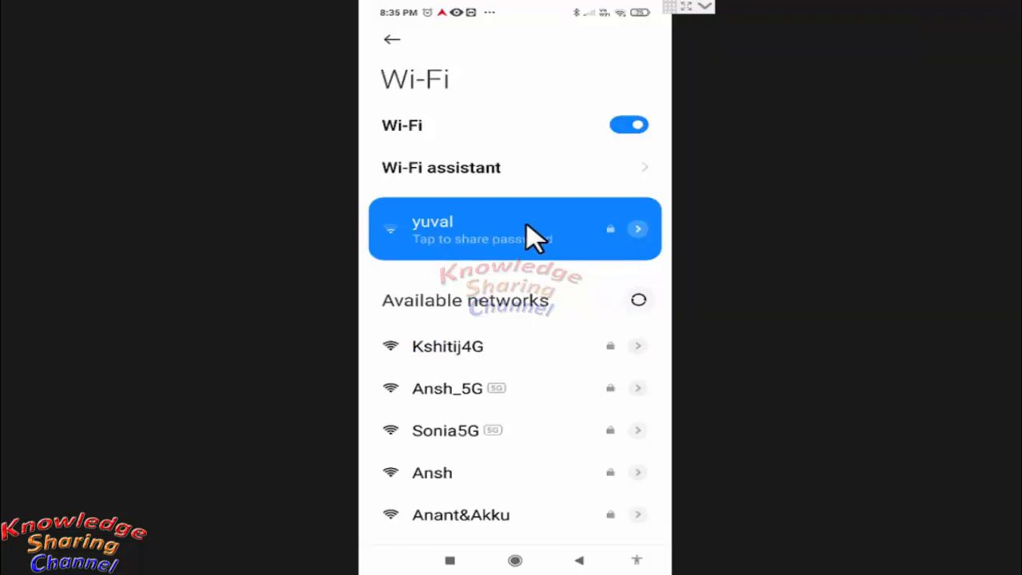
mouse_move(642, 239)
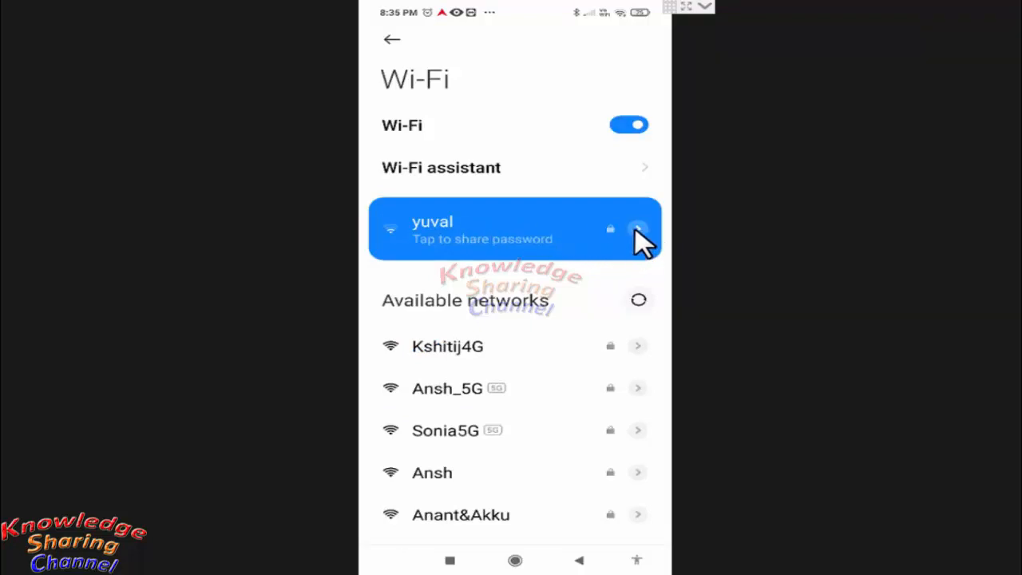
click(610, 230)
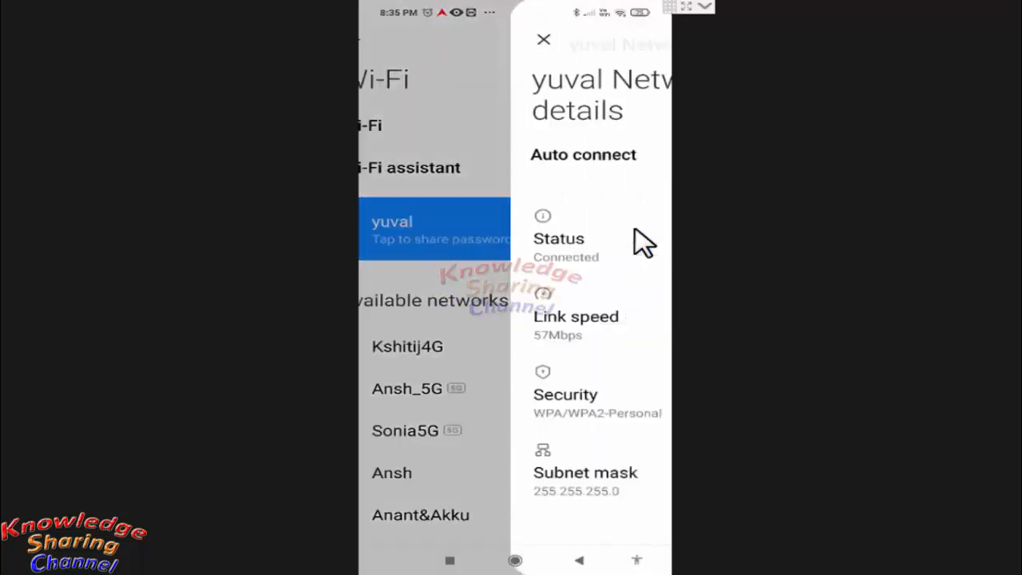
Toggle Auto connect off for yuval, save the change and return to the Wi-Fi list
click(633, 153)
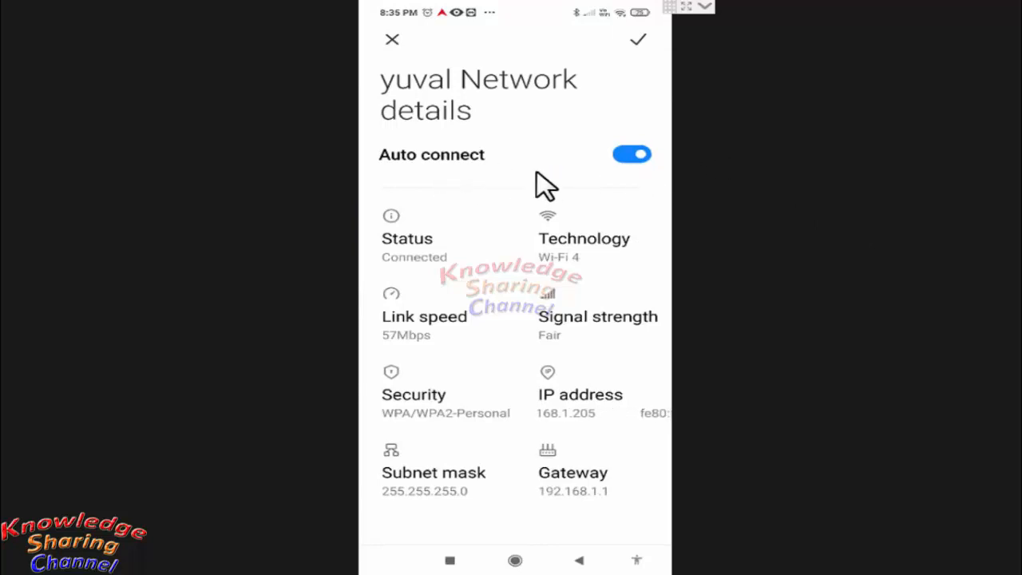
click(632, 153)
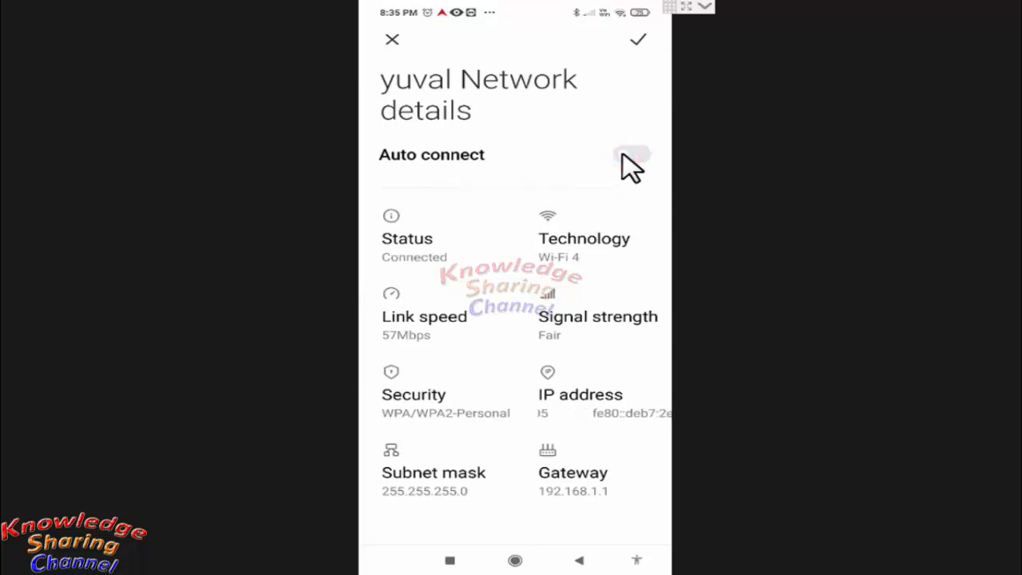
click(631, 153)
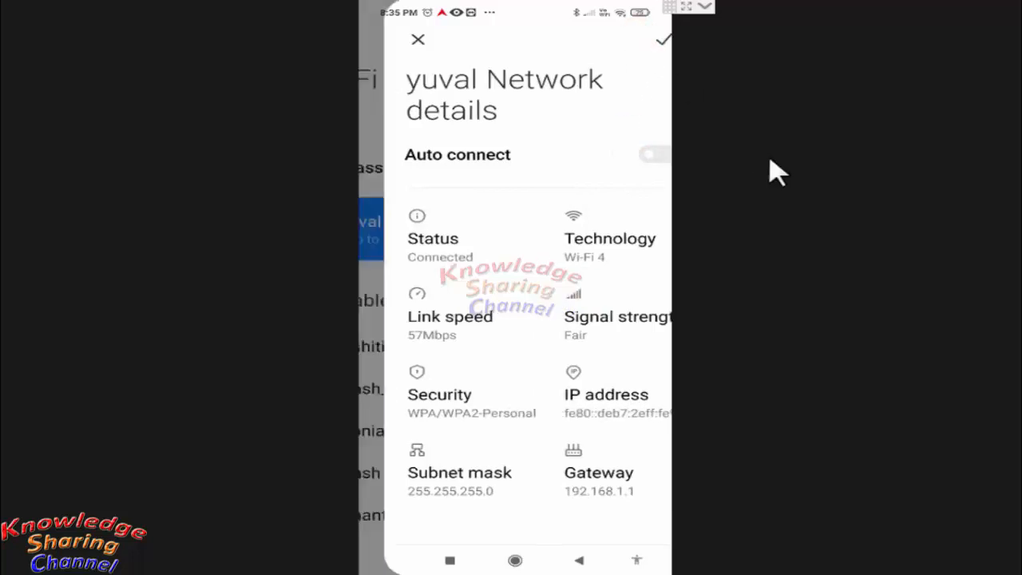
click(418, 39)
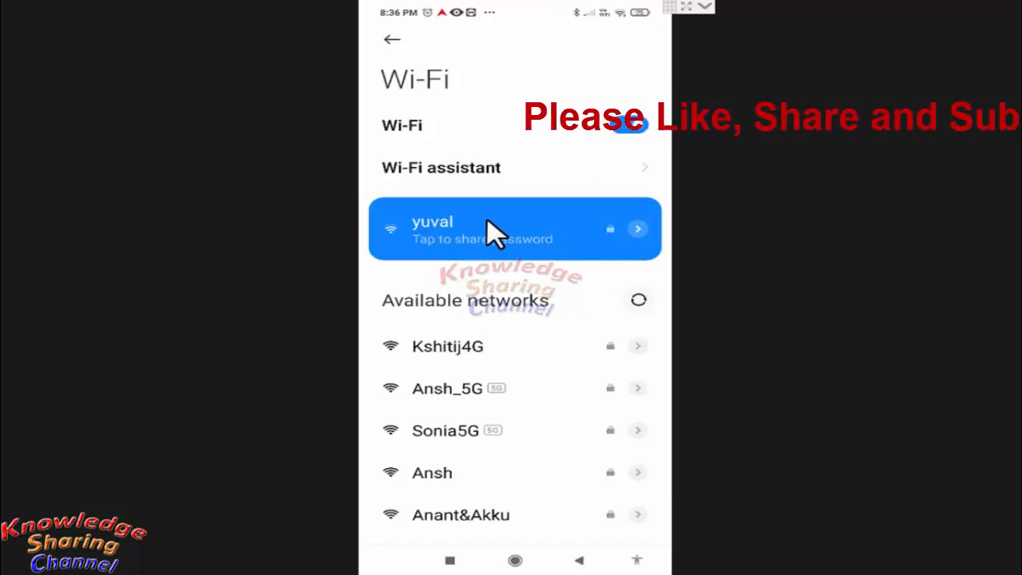
mouse_move(844, 179)
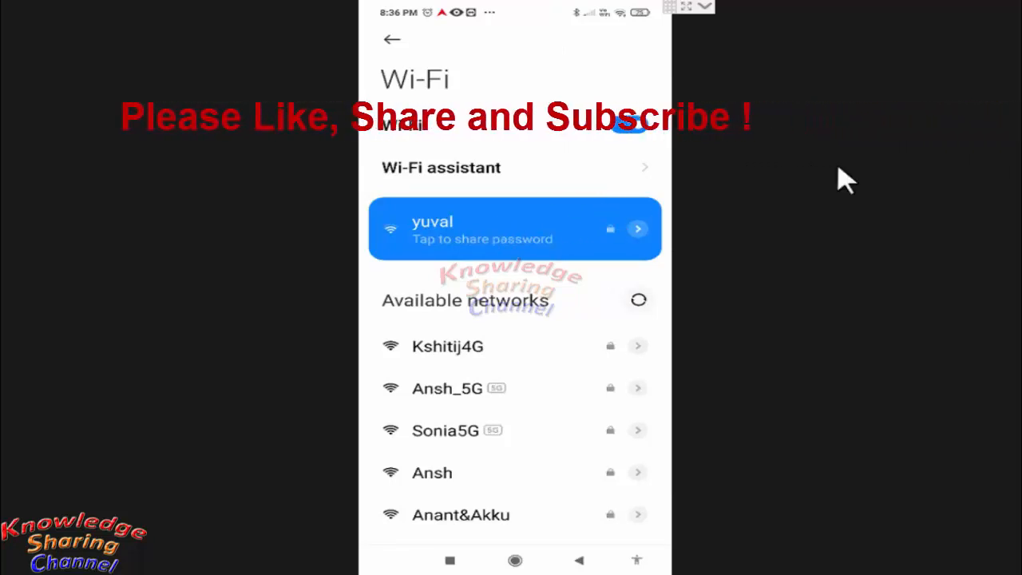